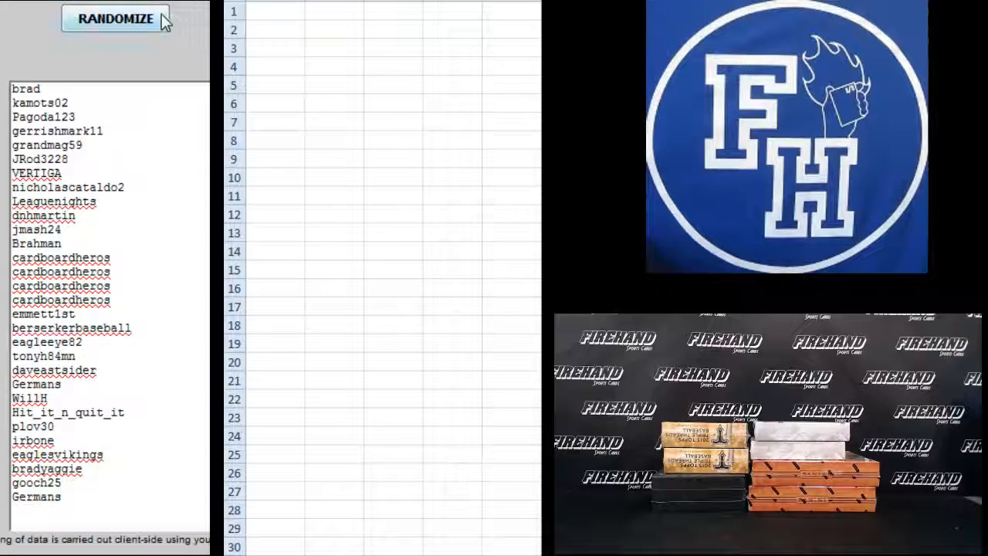
# - Shuffle the 30 participant names twice and paste them into column A, then select B1
pyautogui.click(115, 19)
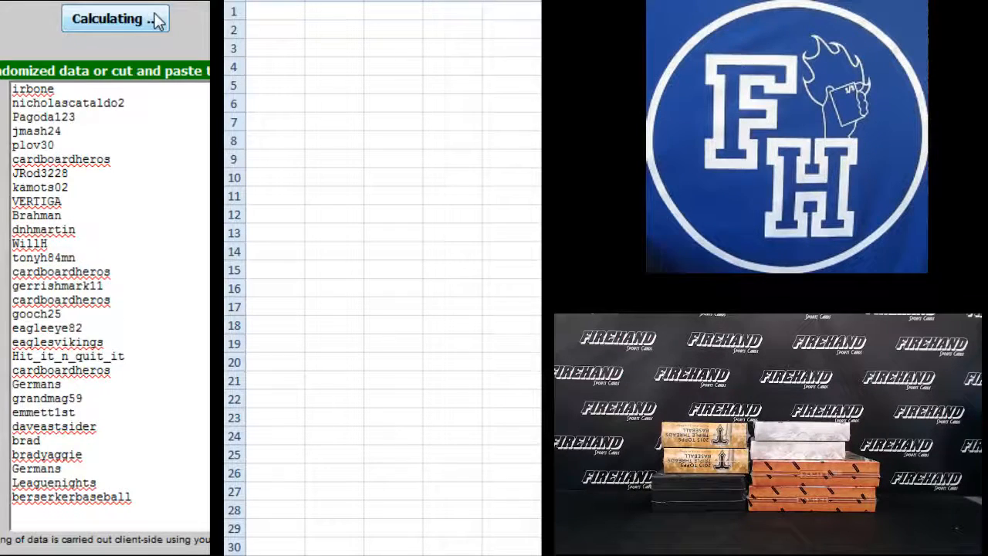
pyautogui.click(114, 18)
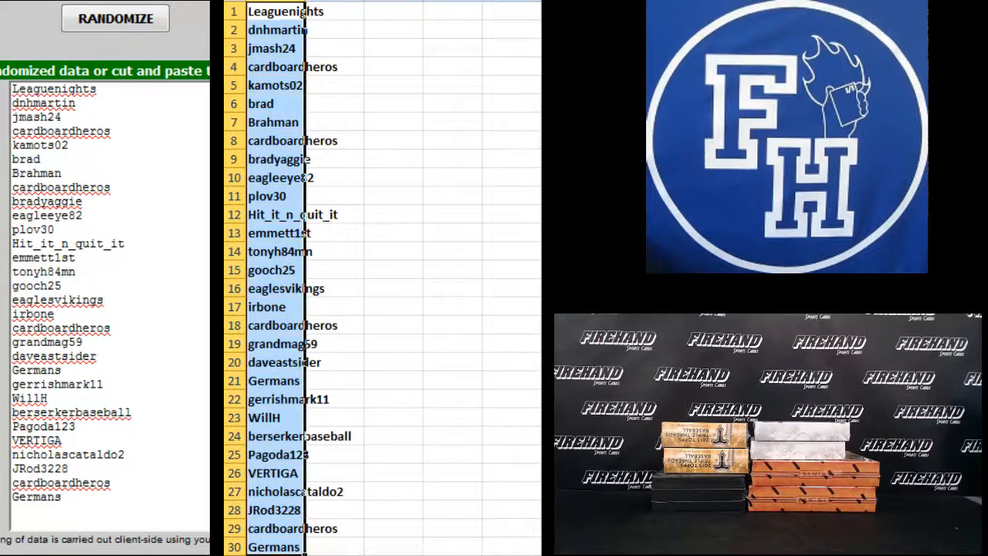
pyautogui.click(386, 11)
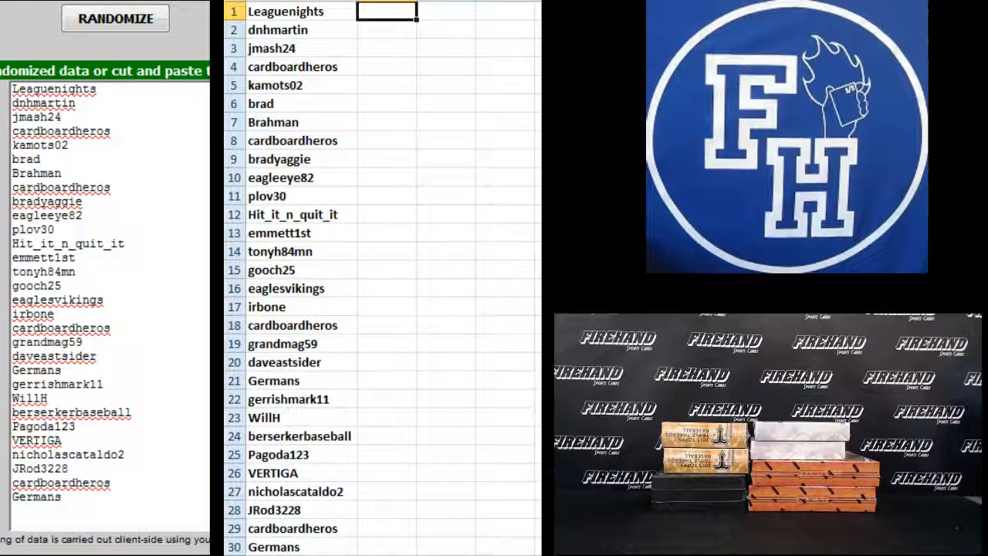
# - Shuffle the 30 MLB teams five times and place the final order in column B
pyautogui.click(114, 18)
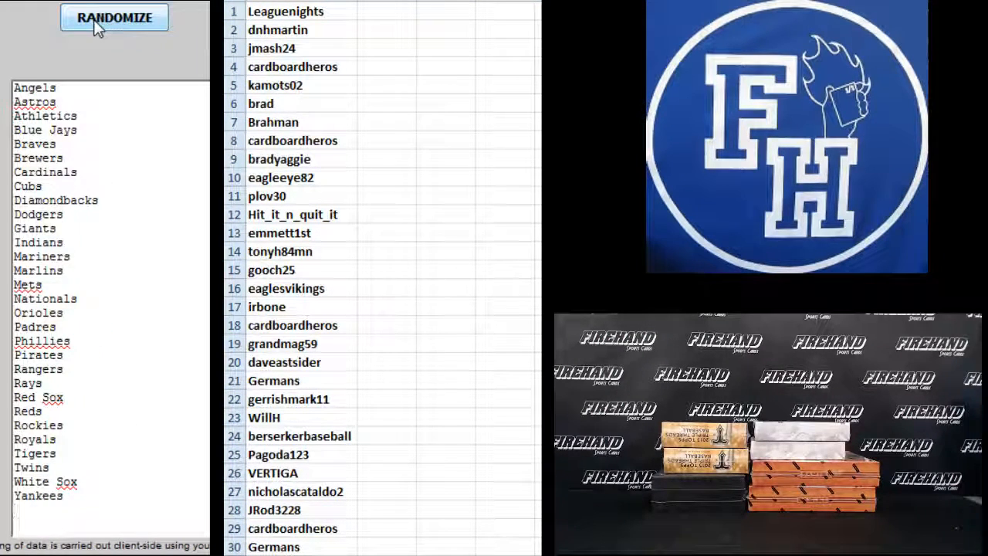
pyautogui.click(113, 17)
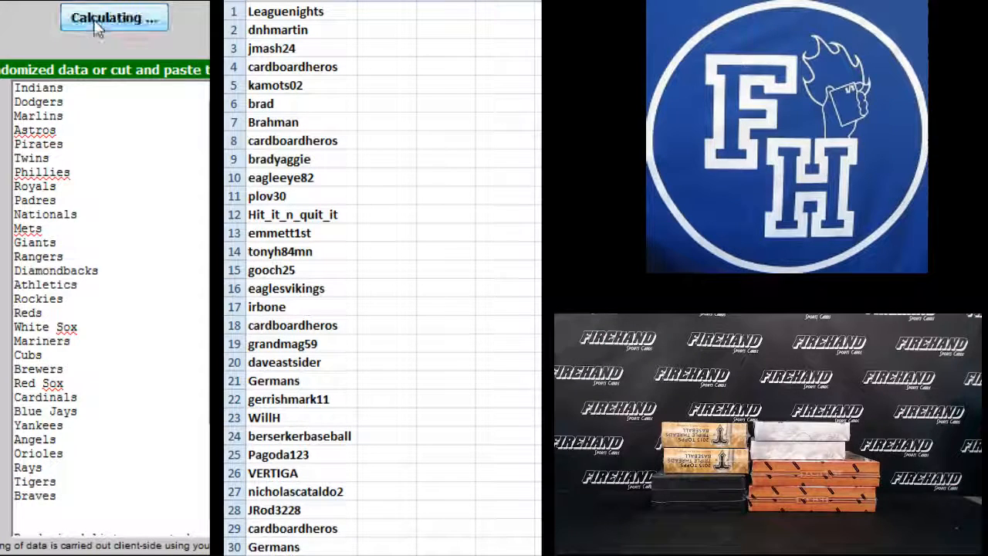
pyautogui.click(113, 17)
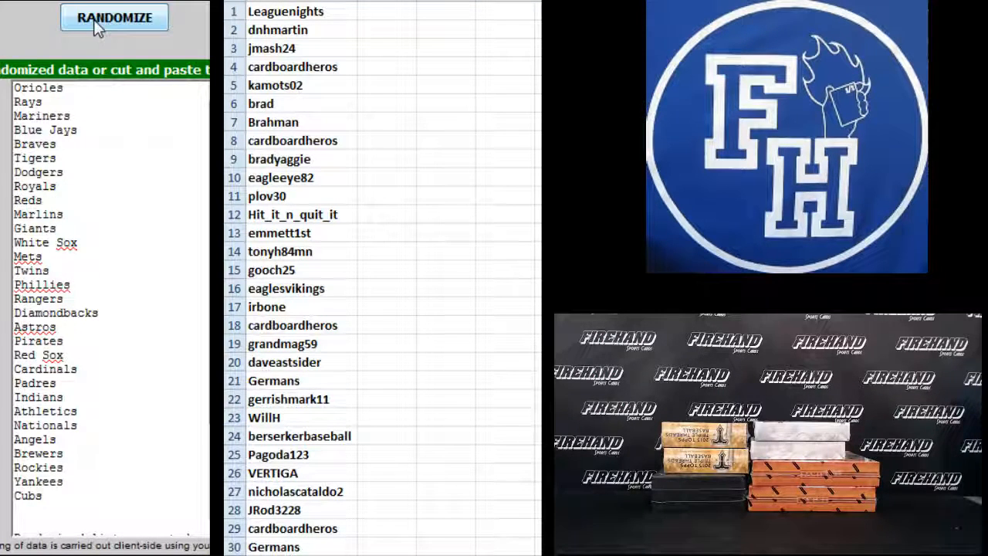
pyautogui.click(113, 17)
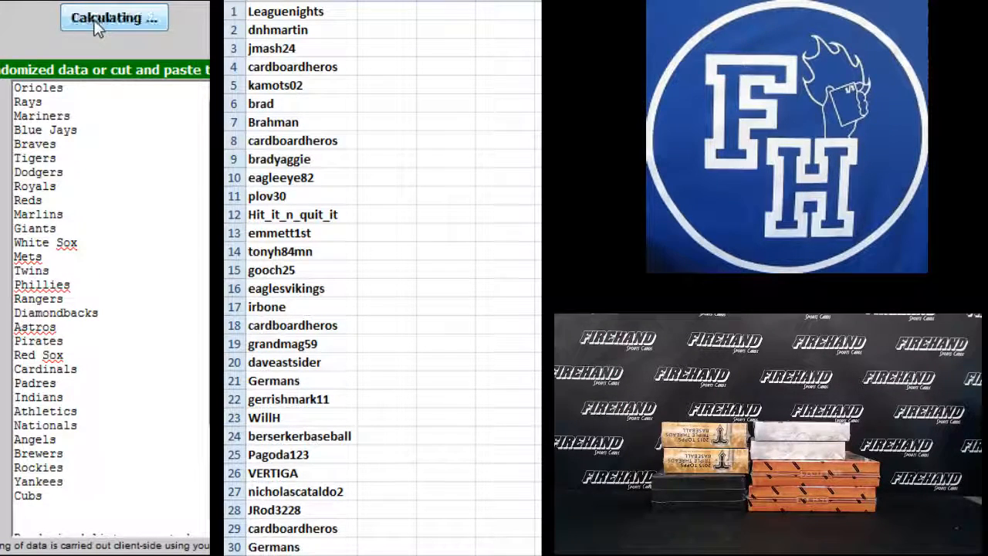
pyautogui.click(114, 17)
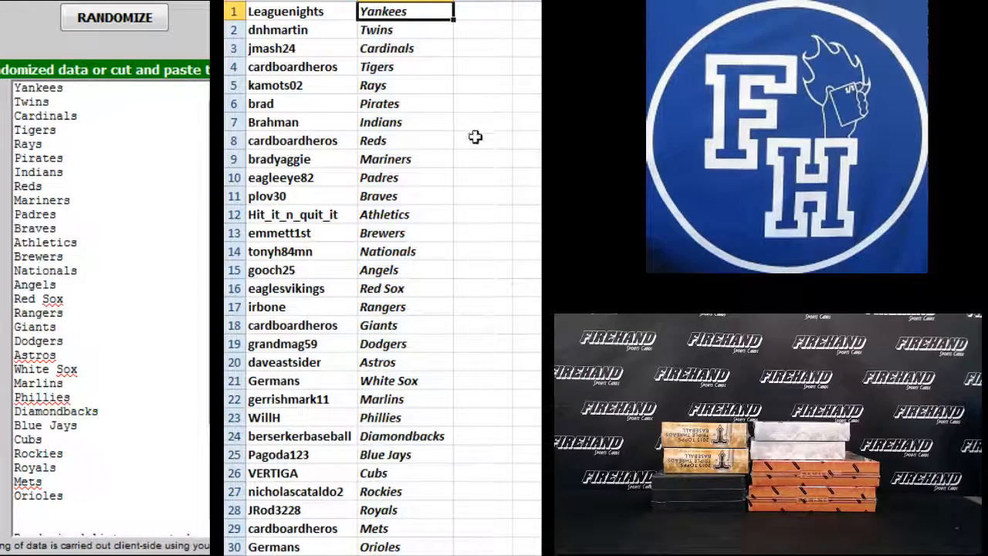
pyautogui.click(405, 48)
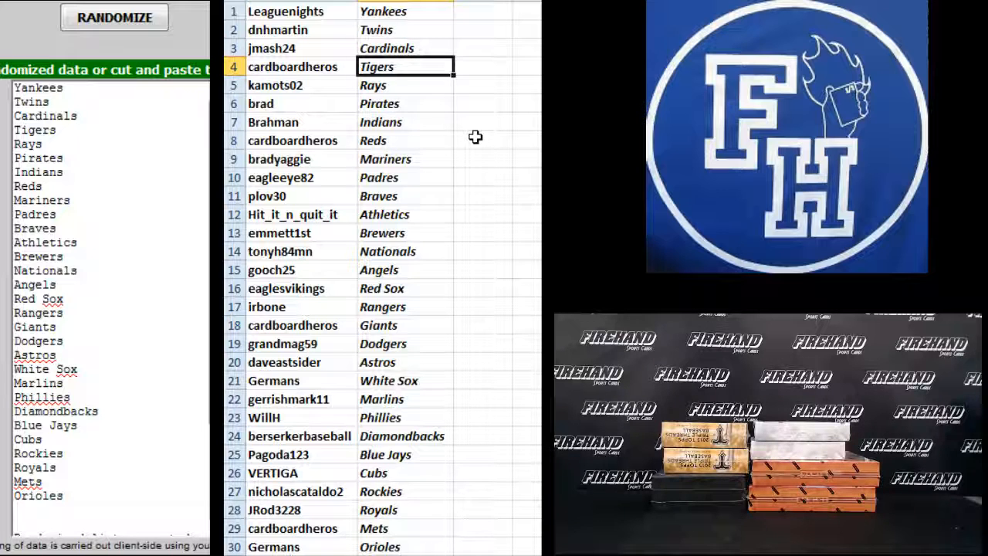
pyautogui.click(406, 103)
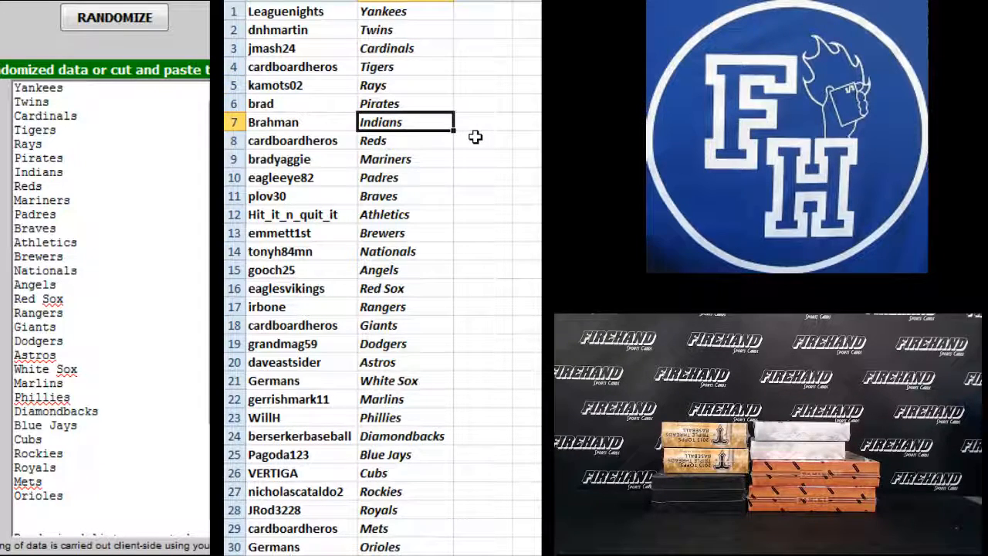
pyautogui.click(405, 159)
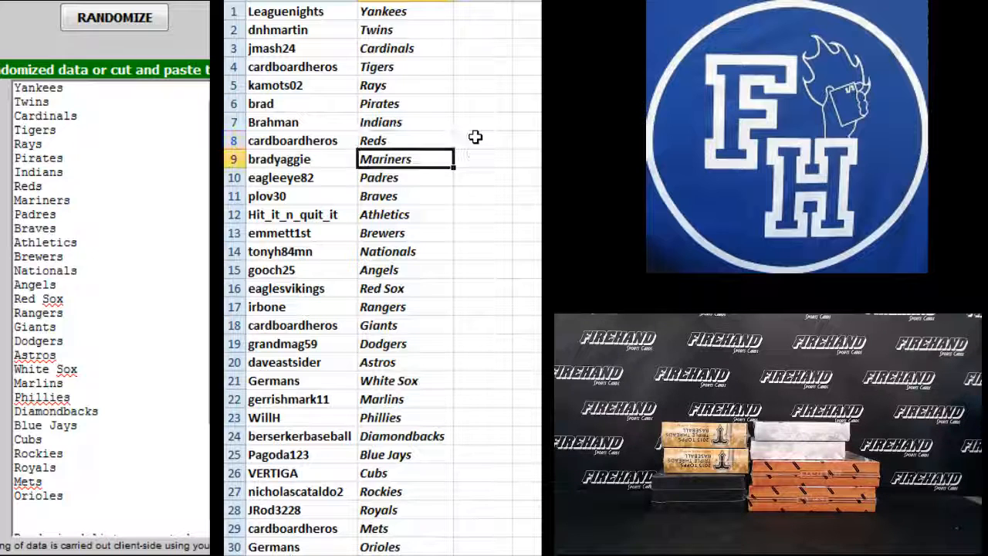
pyautogui.click(405, 178)
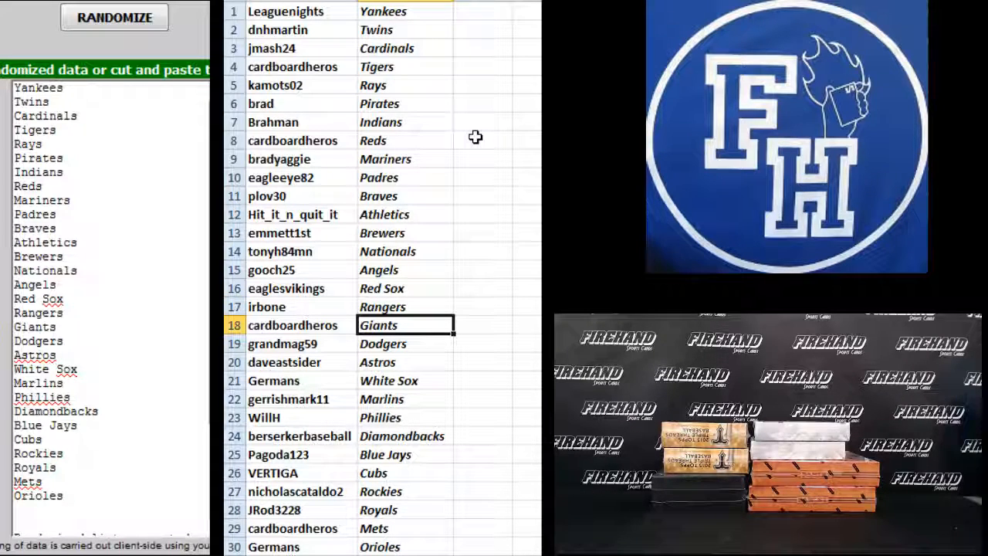
pyautogui.click(405, 344)
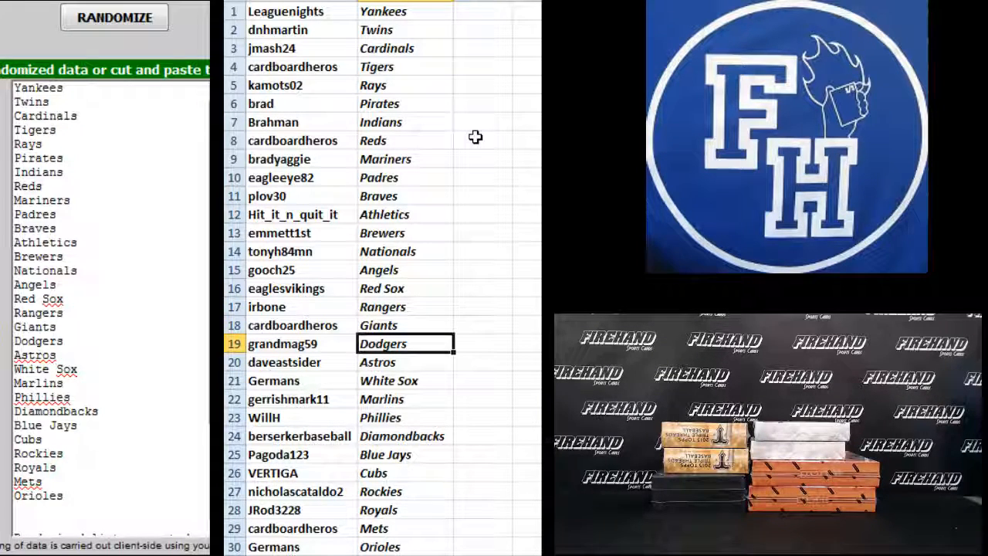
pyautogui.click(405, 362)
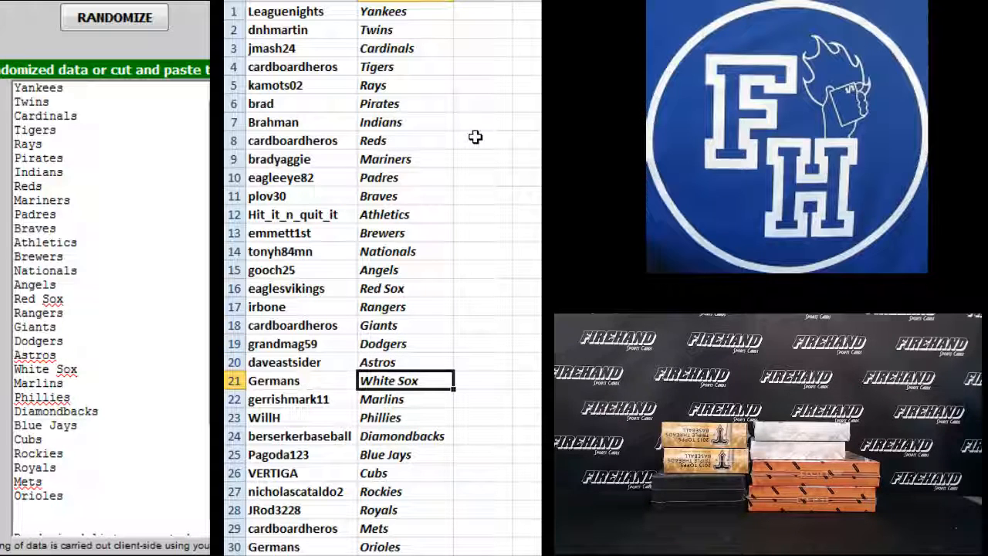
pyautogui.click(406, 417)
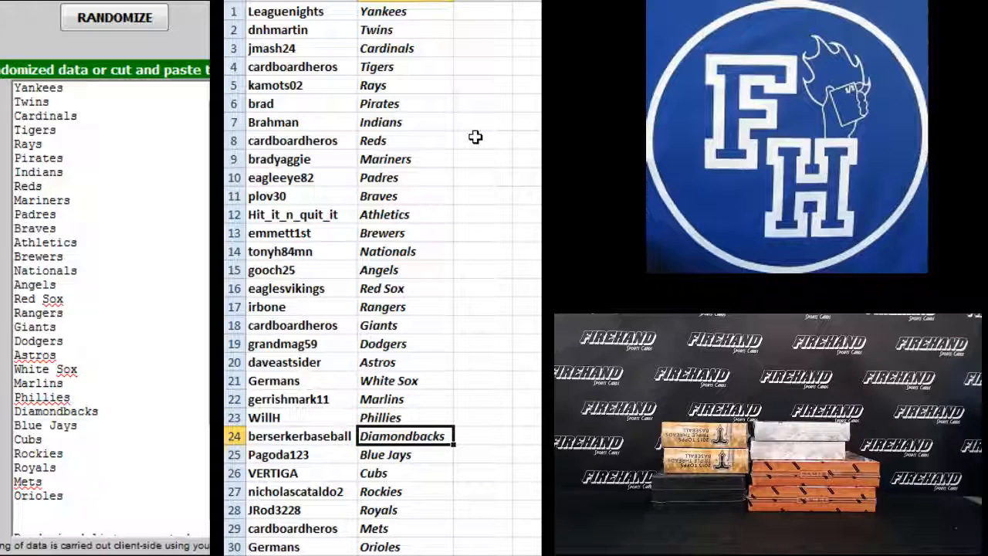
pyautogui.click(405, 455)
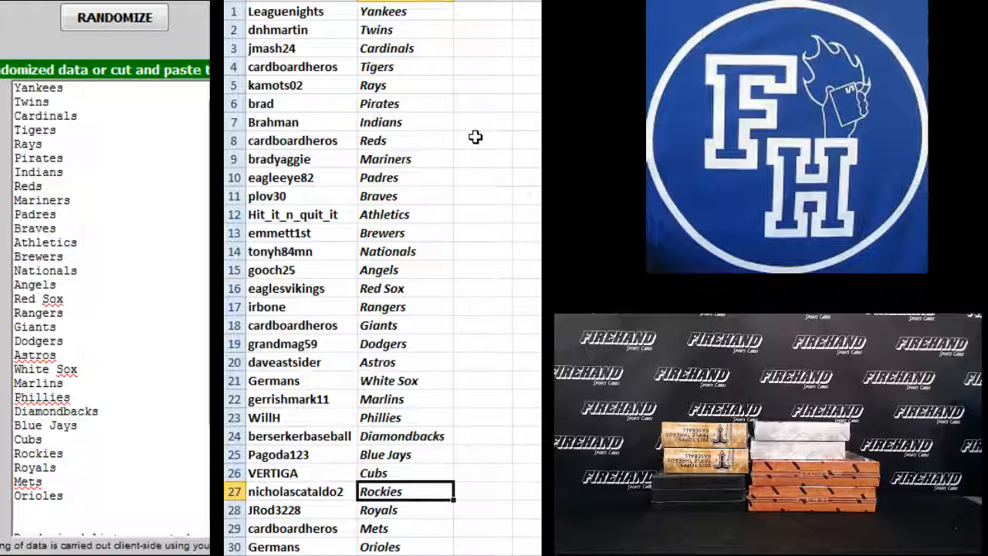
pyautogui.click(405, 528)
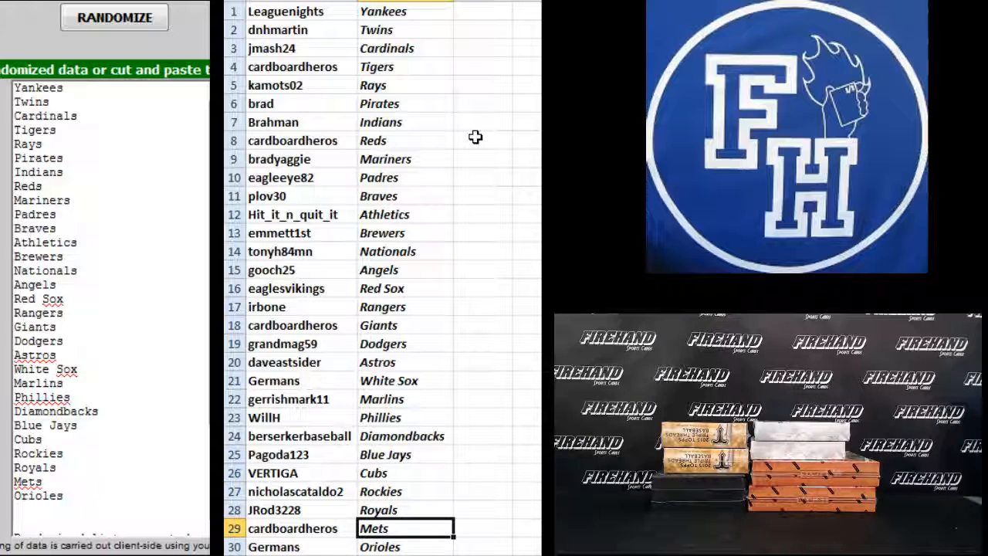